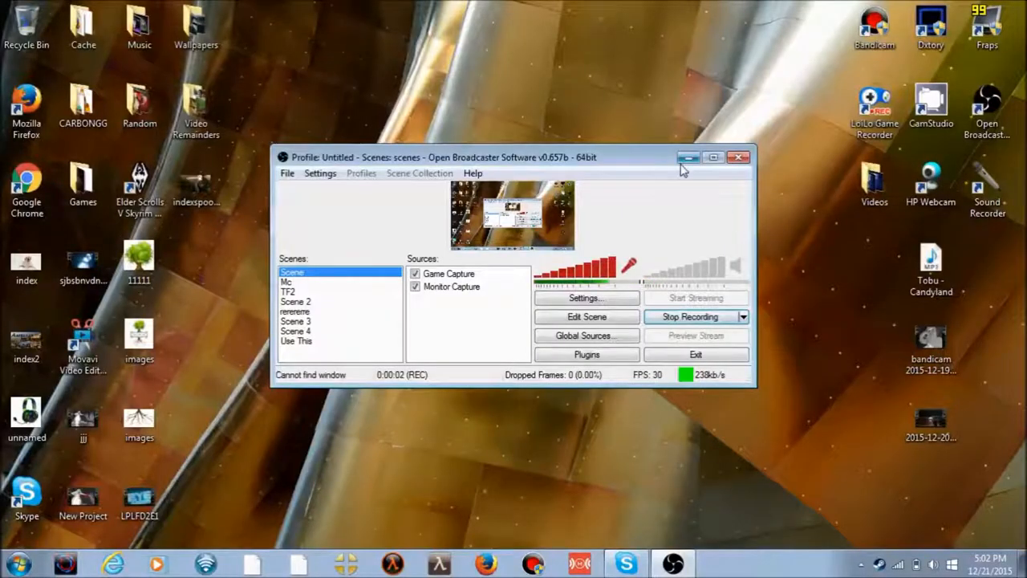
- Minimize the OBS window so recording continues in the background
left_click(686, 157)
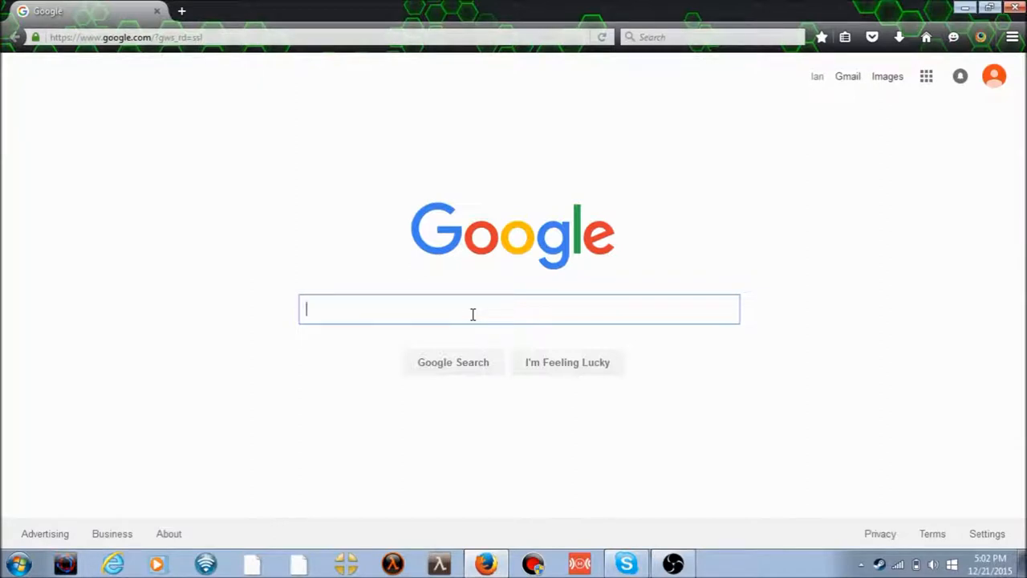
mouse_move(473, 319)
type("browser")
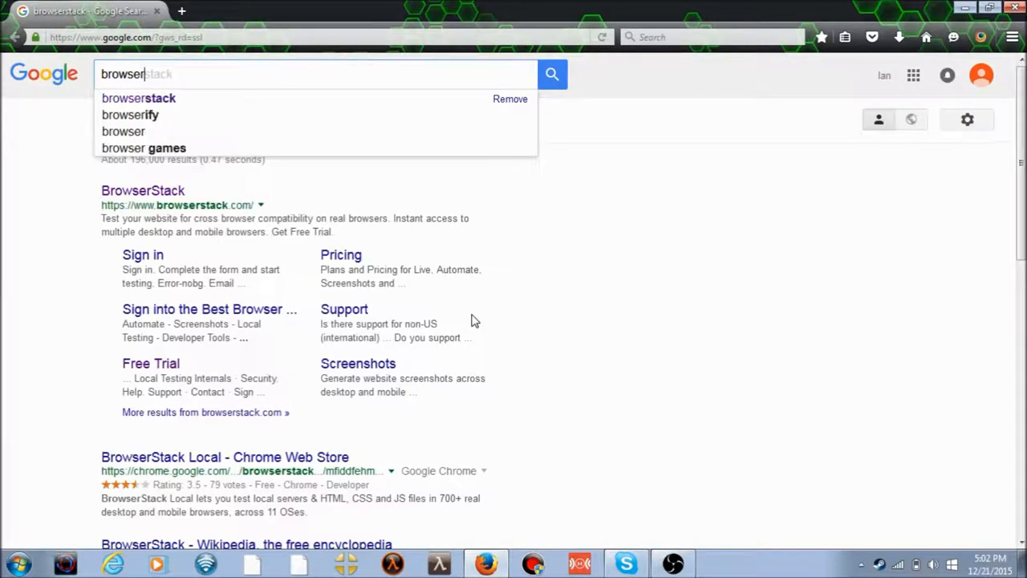
mouse_move(142, 201)
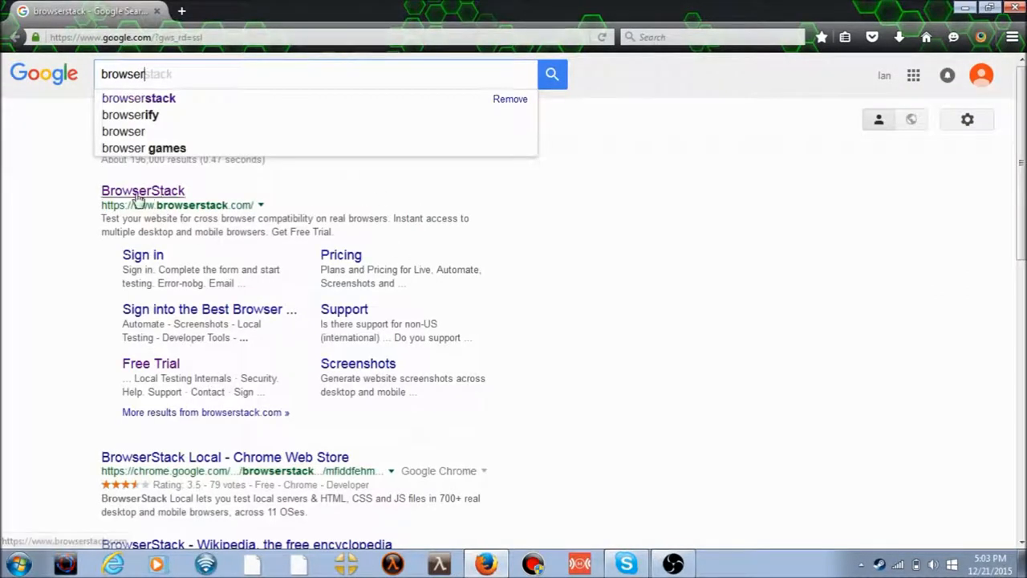
- Open the official BrowserStack site from the Google results for browserstack
left_click(142, 190)
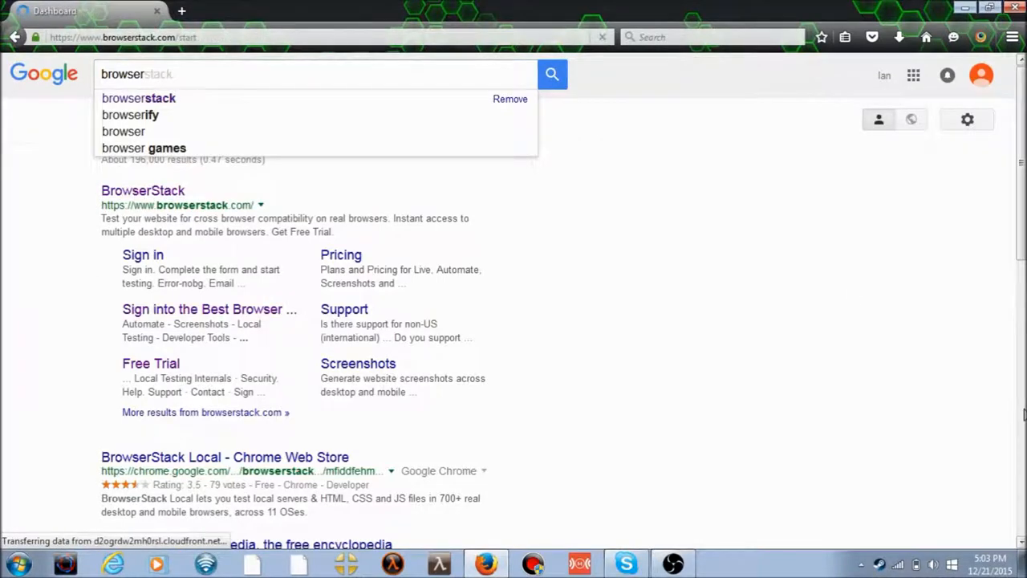
- Choose Windows 10 on the Live dashboard to list its Edge, IE, Firefox and Chrome browsers
left_click(142, 190)
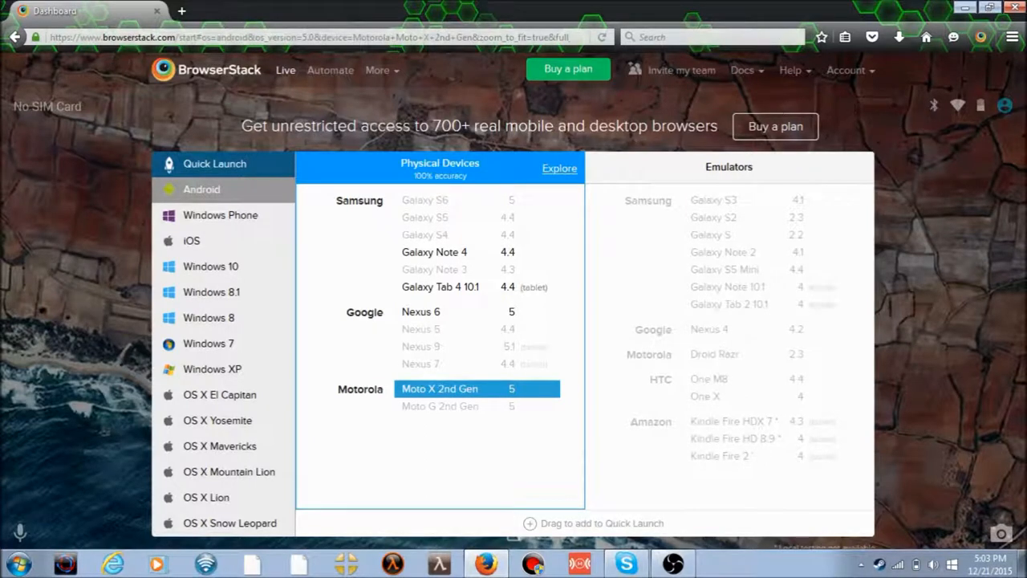
mouse_move(710, 145)
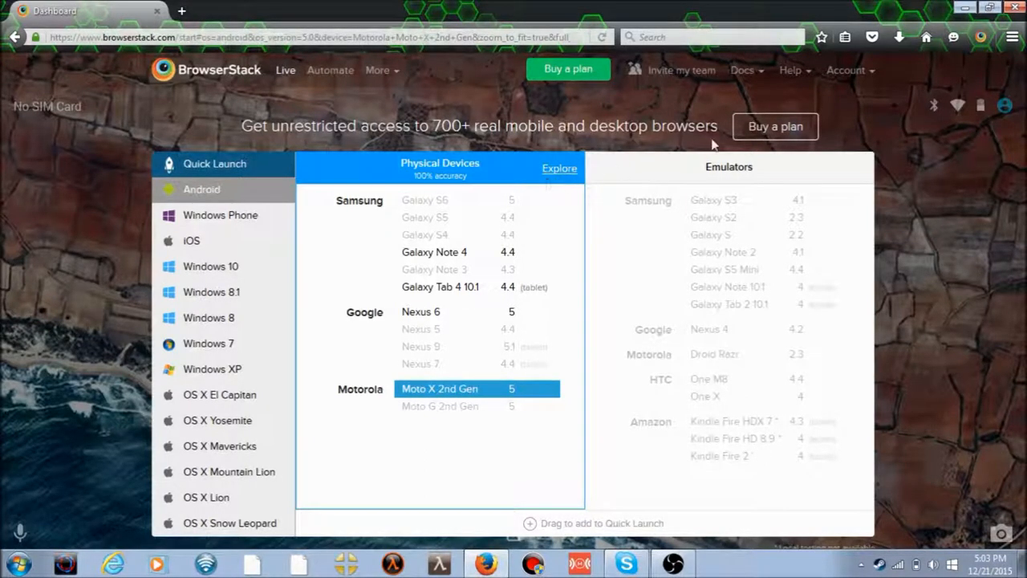
mouse_move(211, 299)
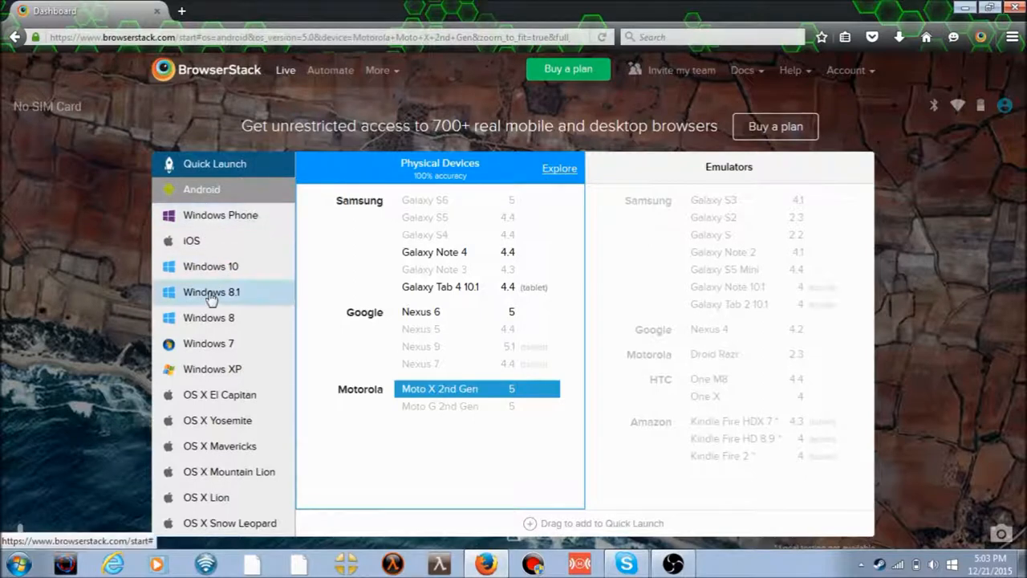
mouse_move(233, 369)
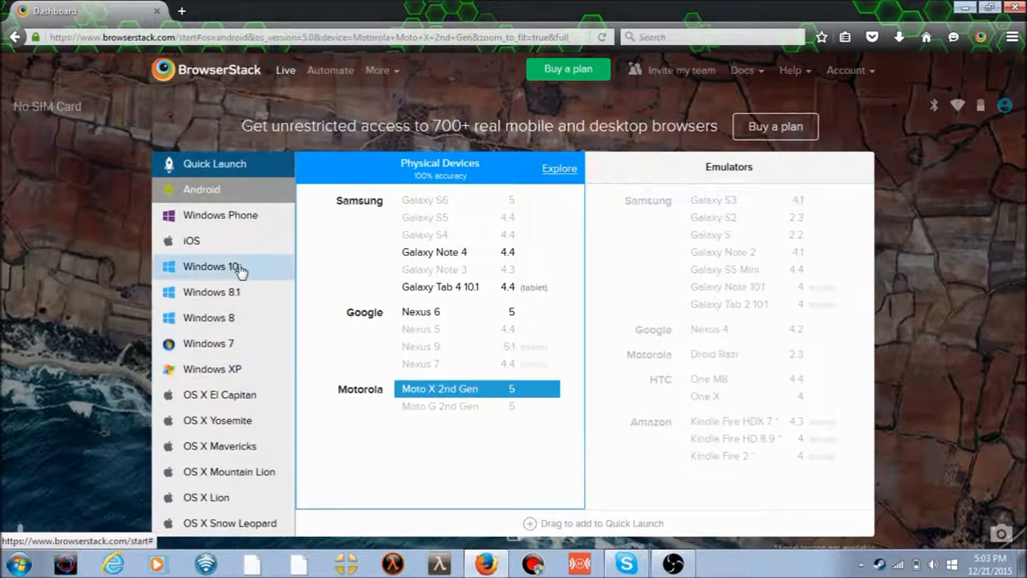
left_click(211, 266)
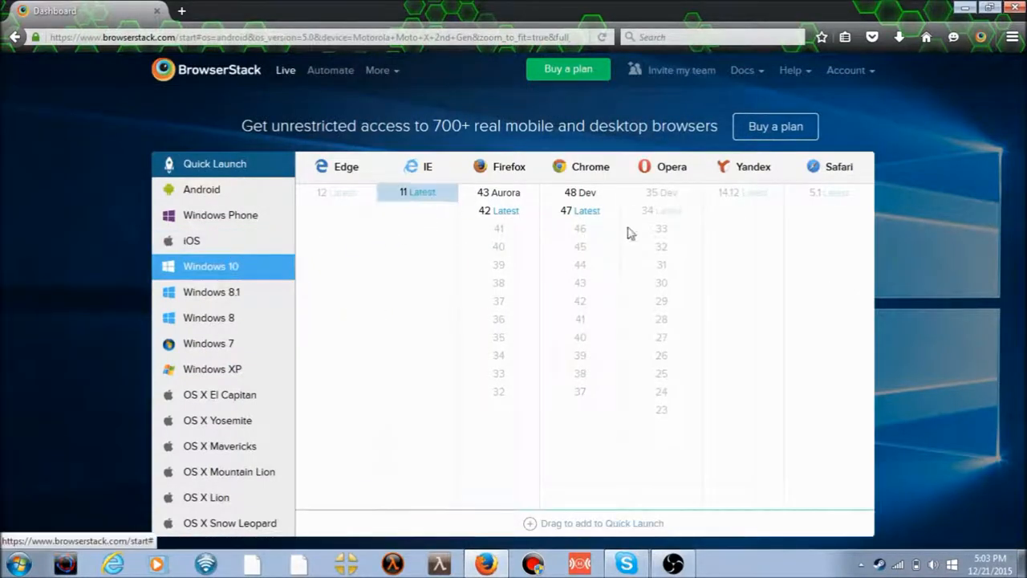
- Launch an IE 11 session on Windows 10 and dismiss the Chrome promotion
left_click(430, 191)
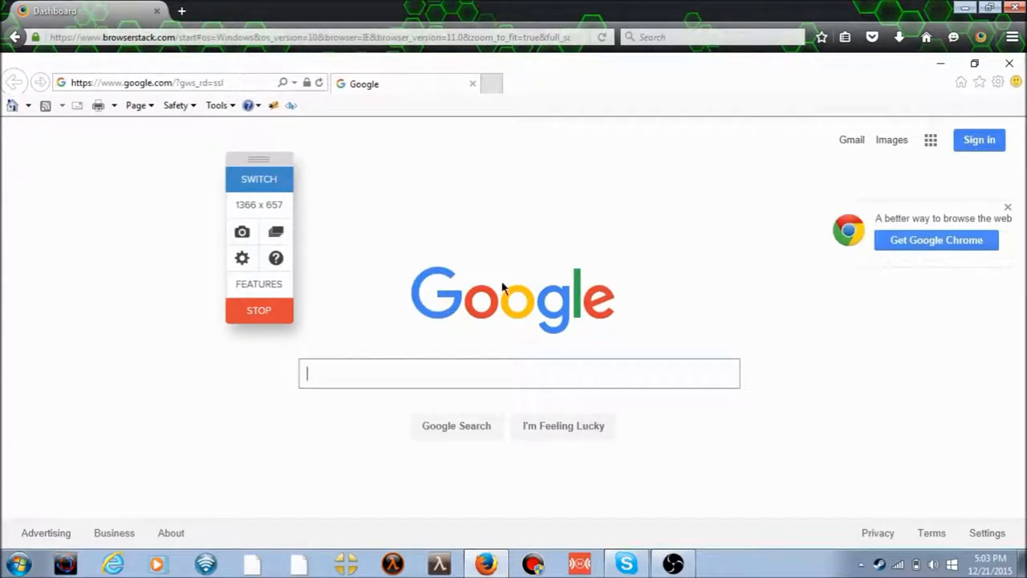
mouse_move(1007, 210)
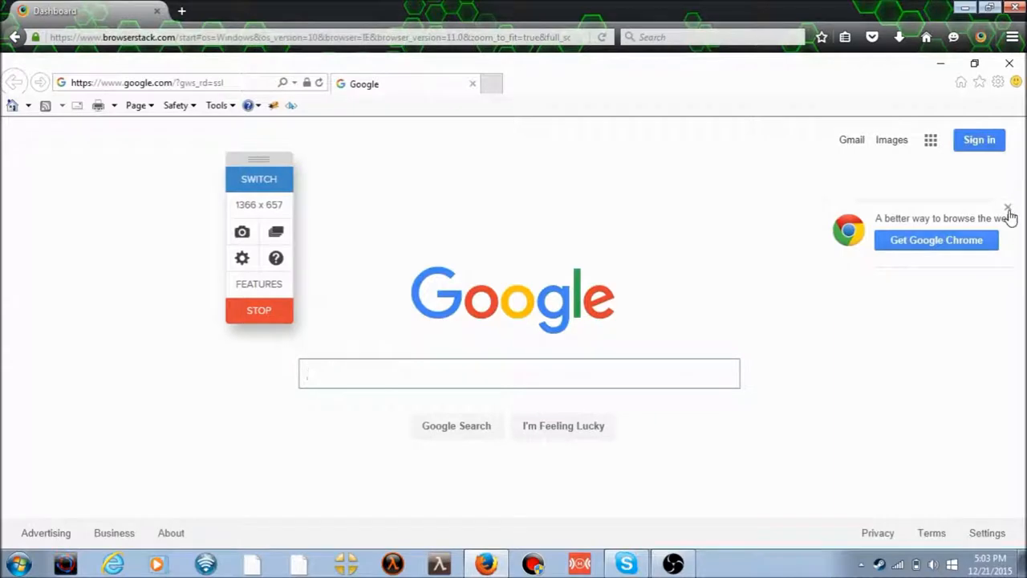
left_click(1005, 206)
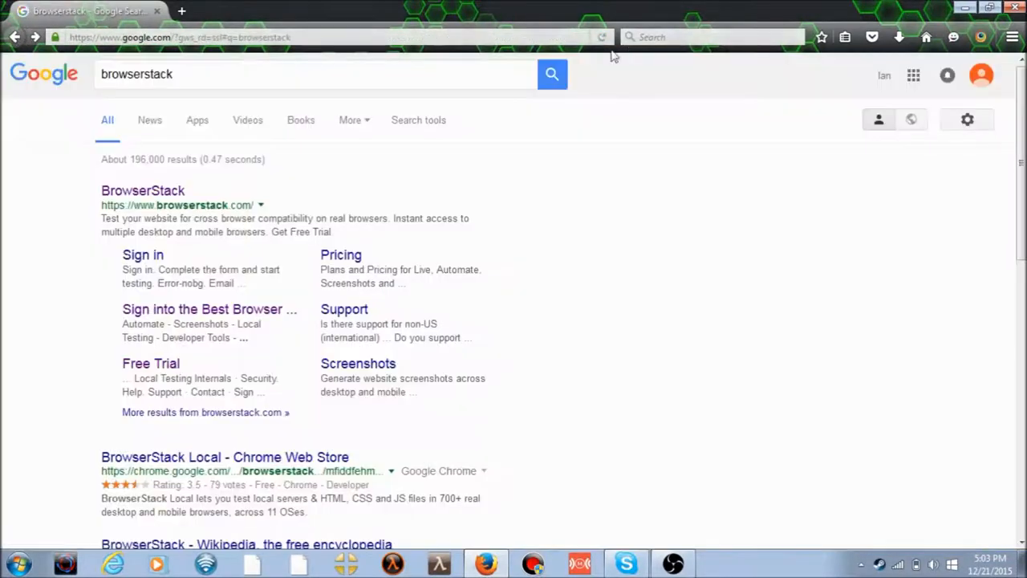
- Reopen the BrowserStack dashboard and choose iOS to list iPhone and iPad devices
left_click(143, 190)
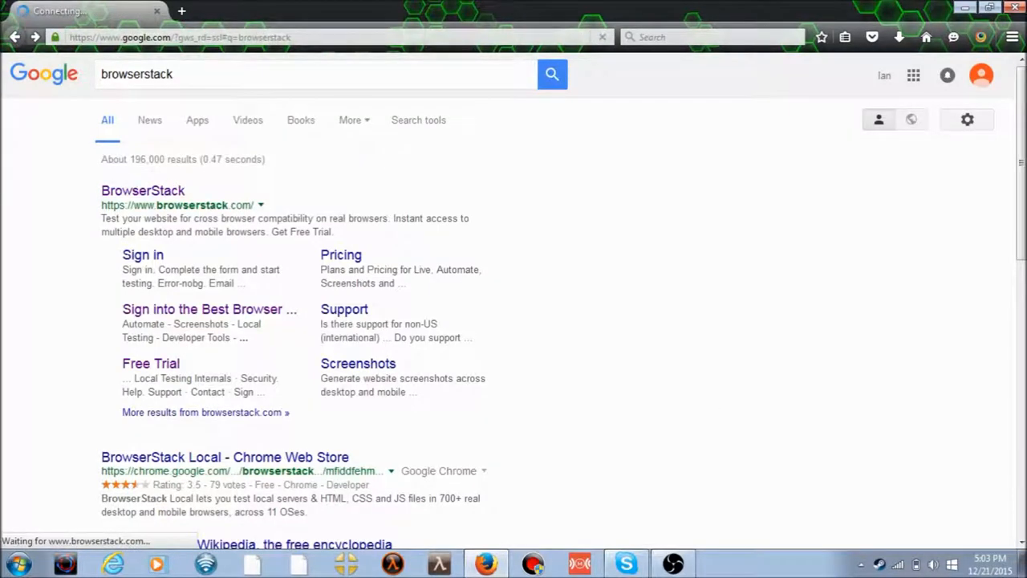
left_click(142, 190)
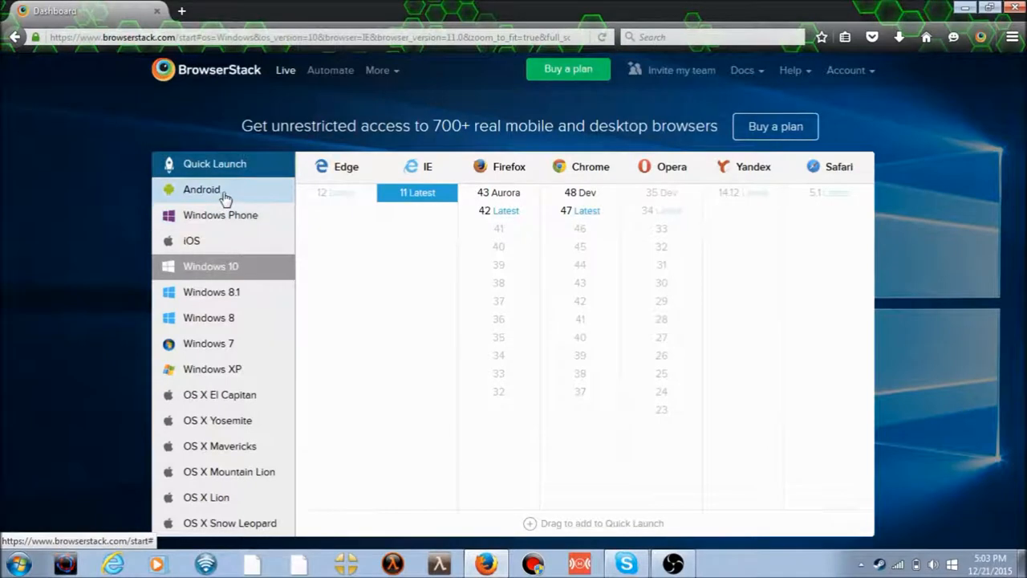
left_click(192, 240)
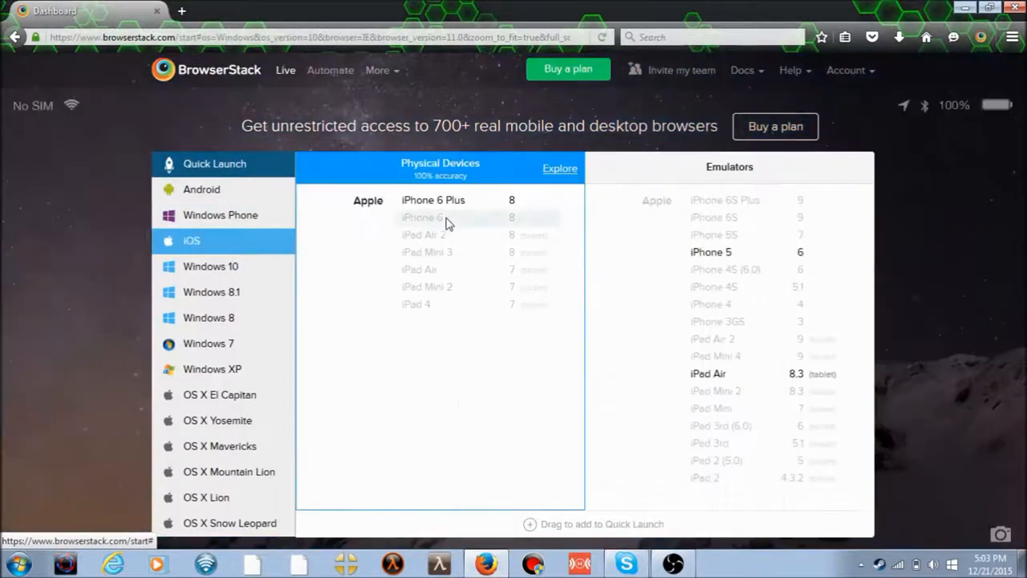
mouse_move(446, 207)
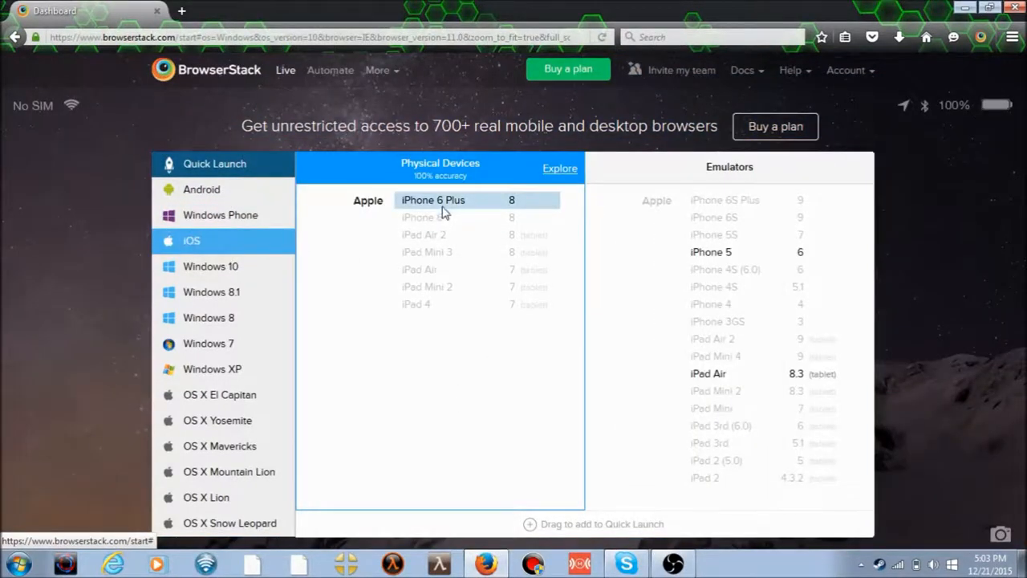
- Start an iPhone 6 Plus session, open Safari, and activate Google's search box
left_click(444, 200)
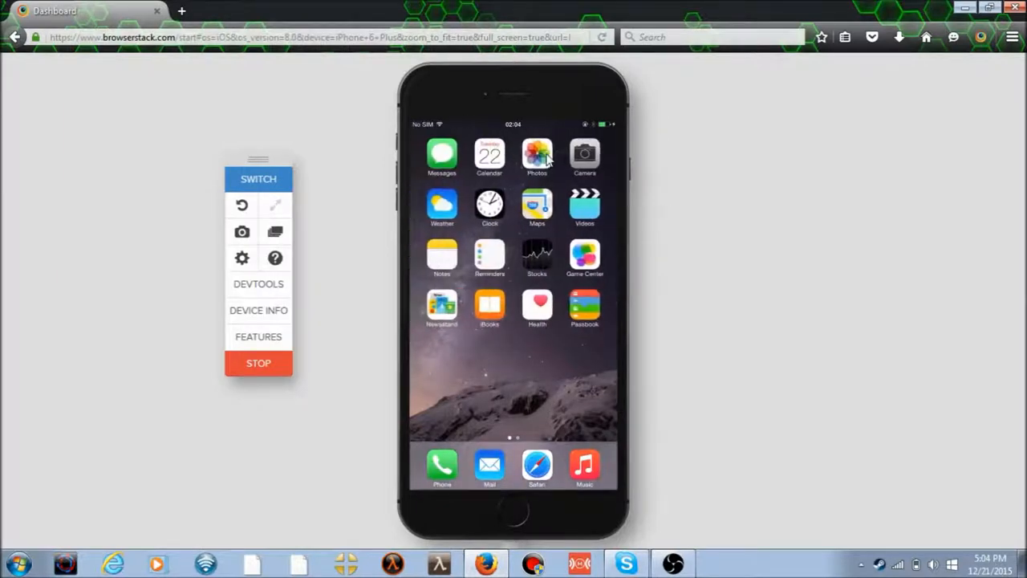
left_click(537, 152)
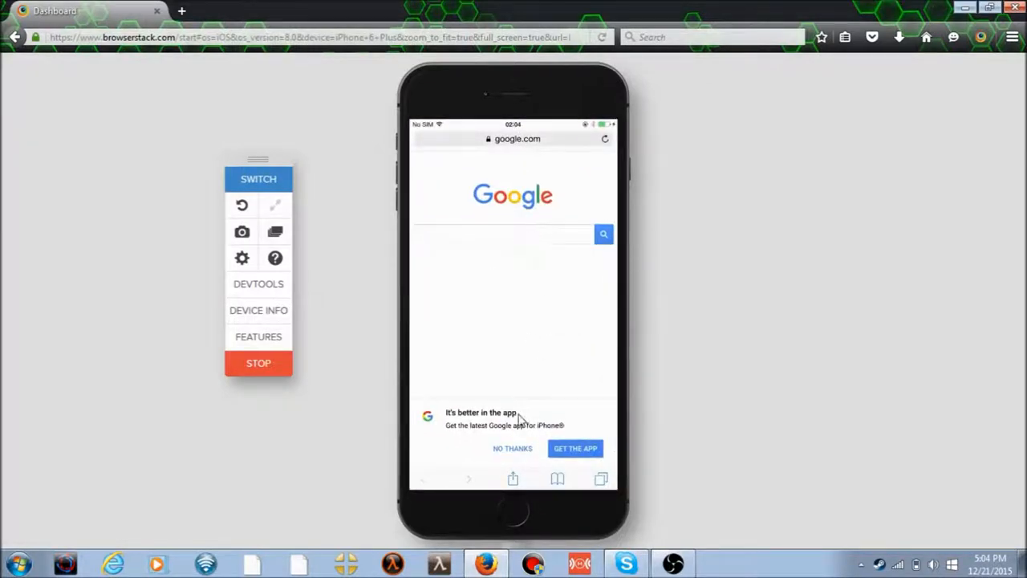
left_click(504, 233)
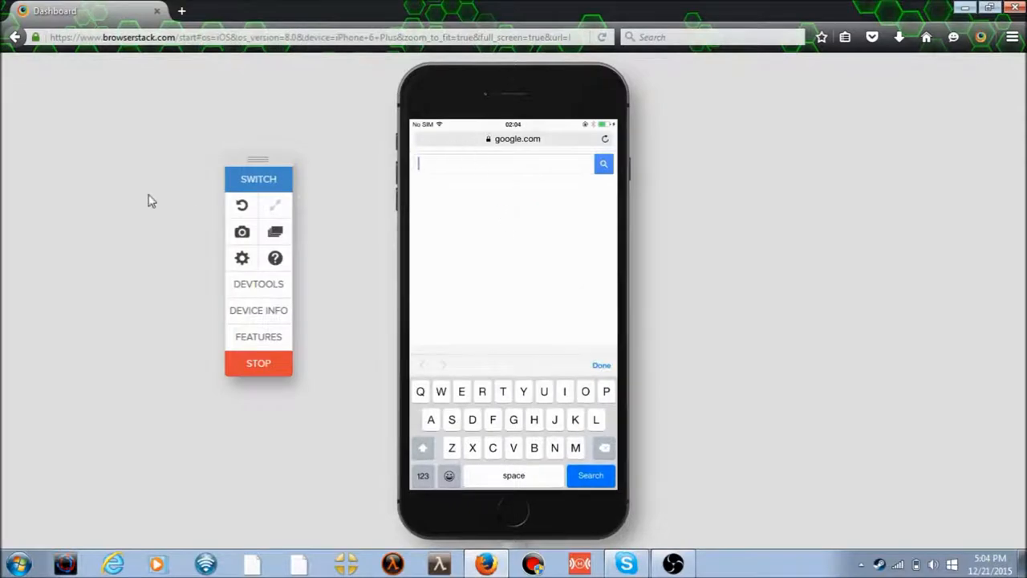
mouse_move(465, 196)
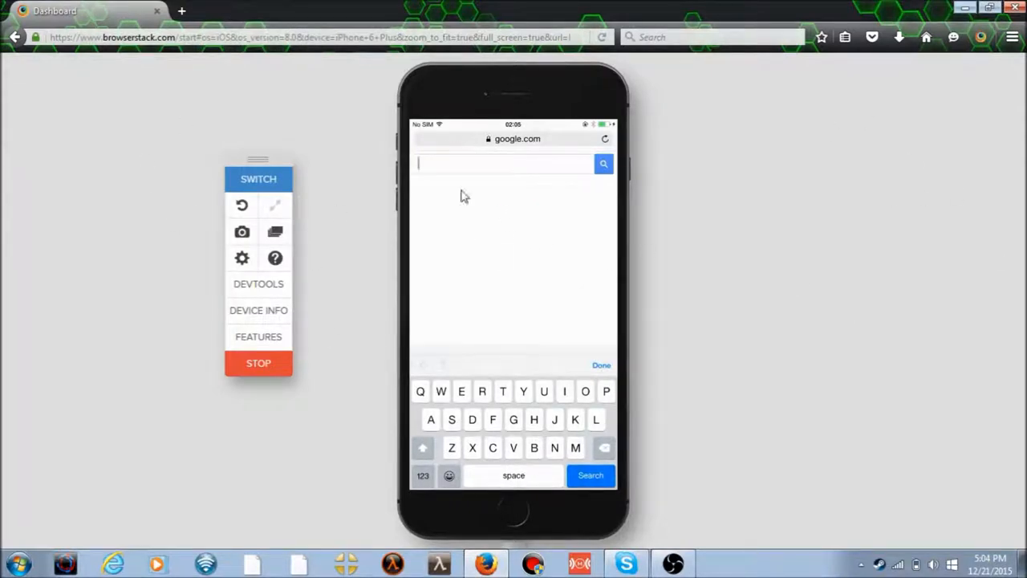
mouse_move(410, 255)
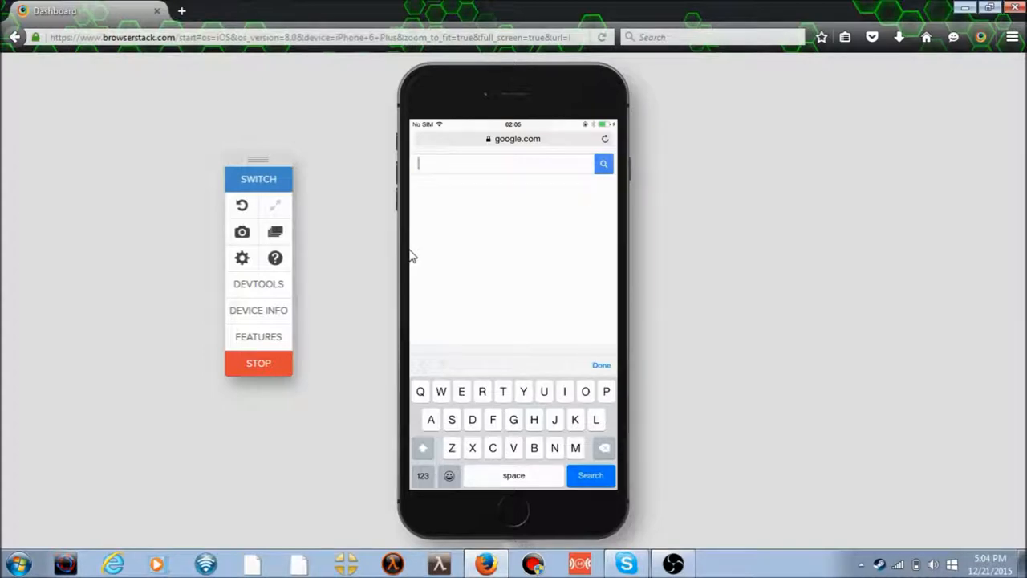
- Search 'pig' on the remote iPhone and open a pig image full-screen
type("pig")
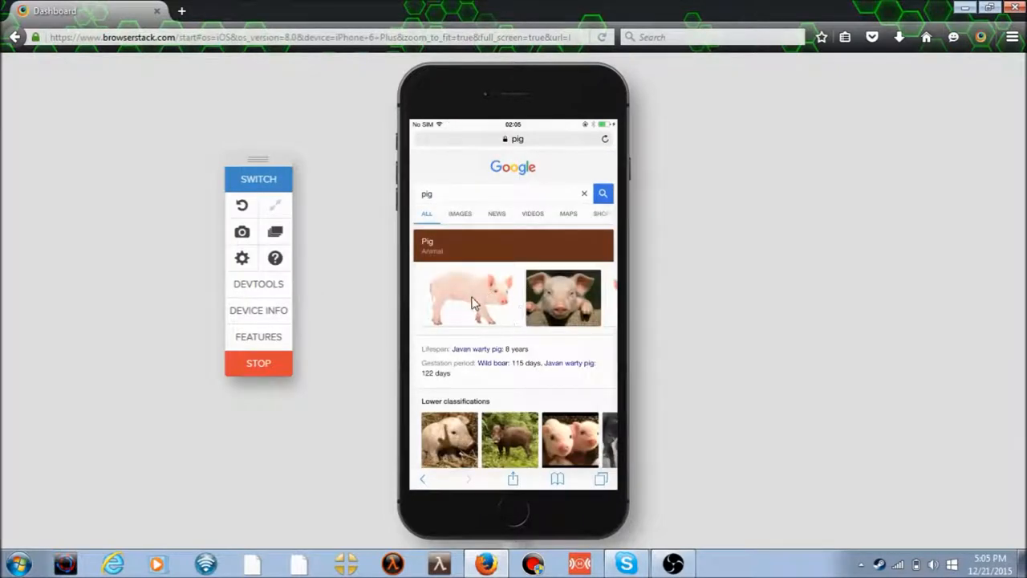
mouse_move(479, 301)
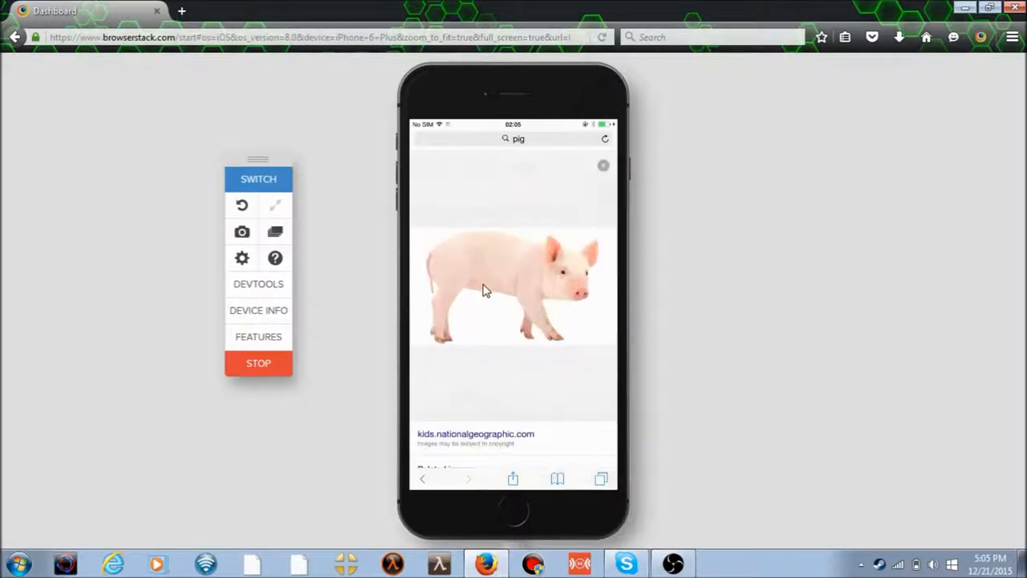
mouse_move(520, 271)
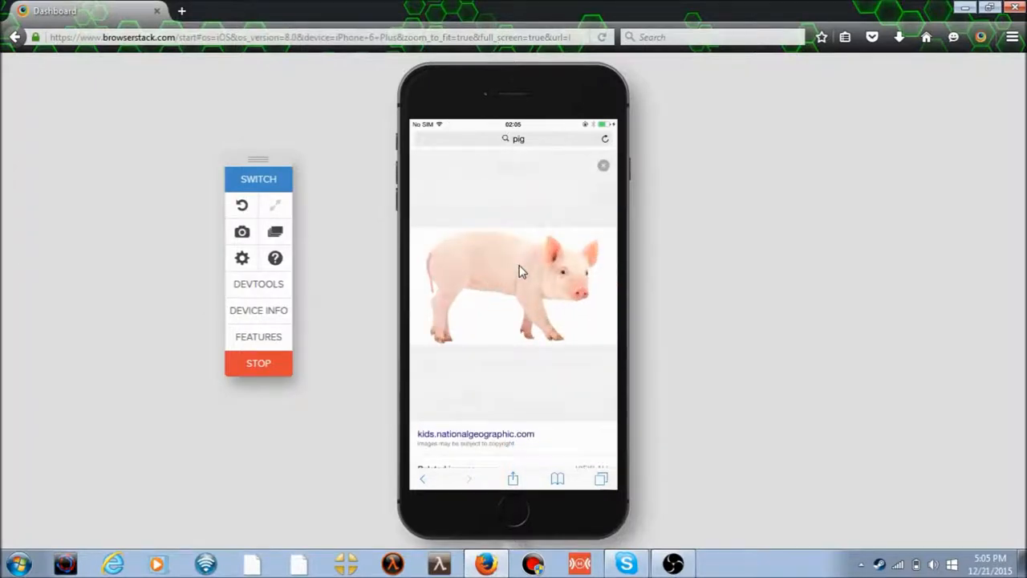
left_click(517, 277)
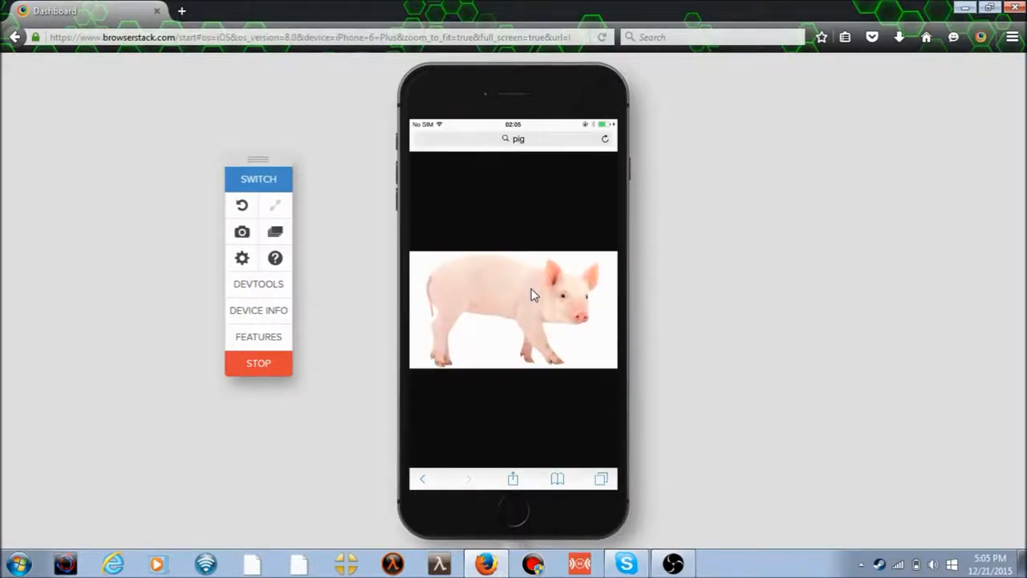
mouse_move(519, 449)
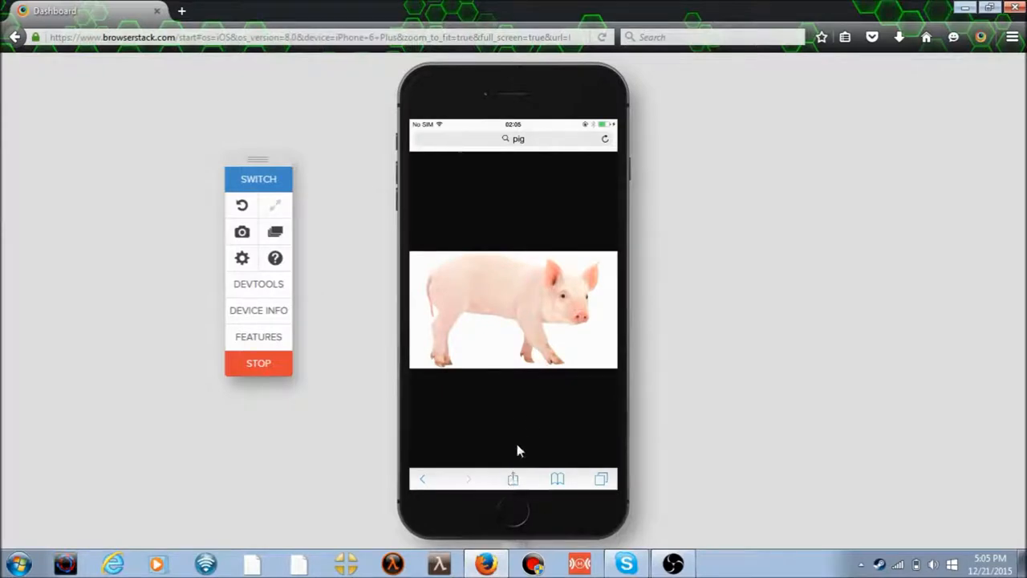
- Open and dismiss Safari's share sheet for the pig picture, then return to browserstack results
left_click(512, 478)
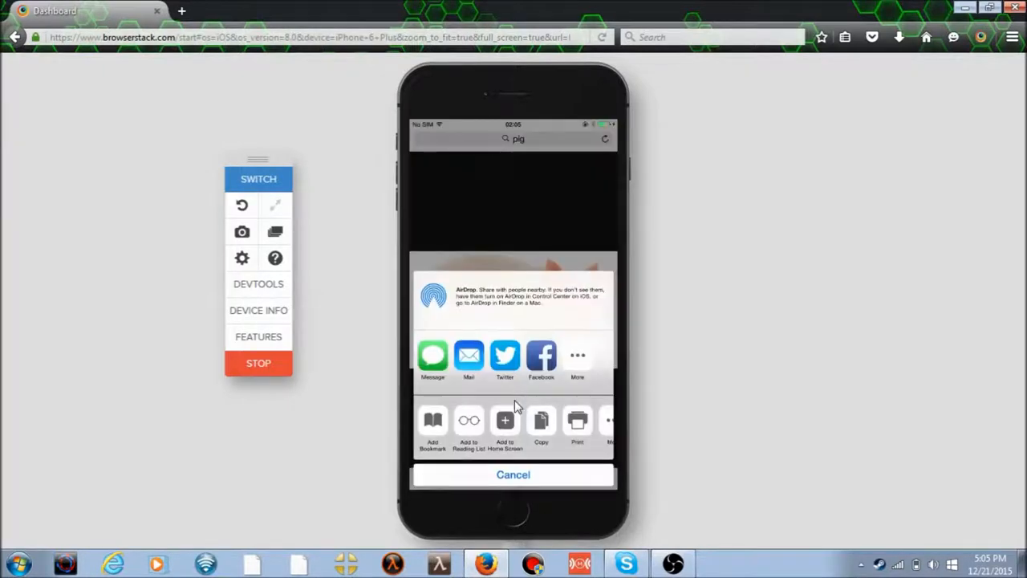
mouse_move(519, 390)
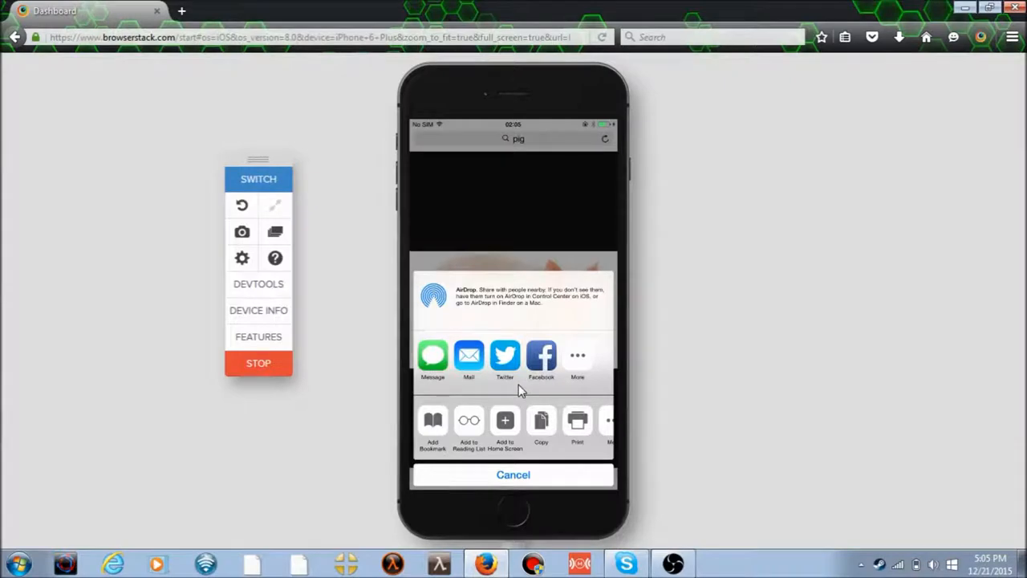
mouse_move(521, 381)
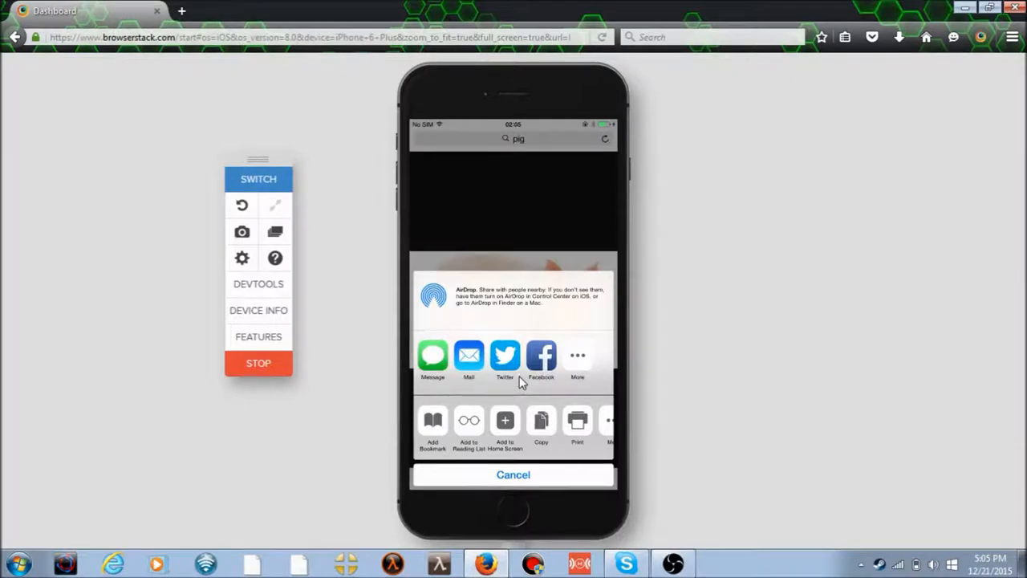
mouse_move(524, 387)
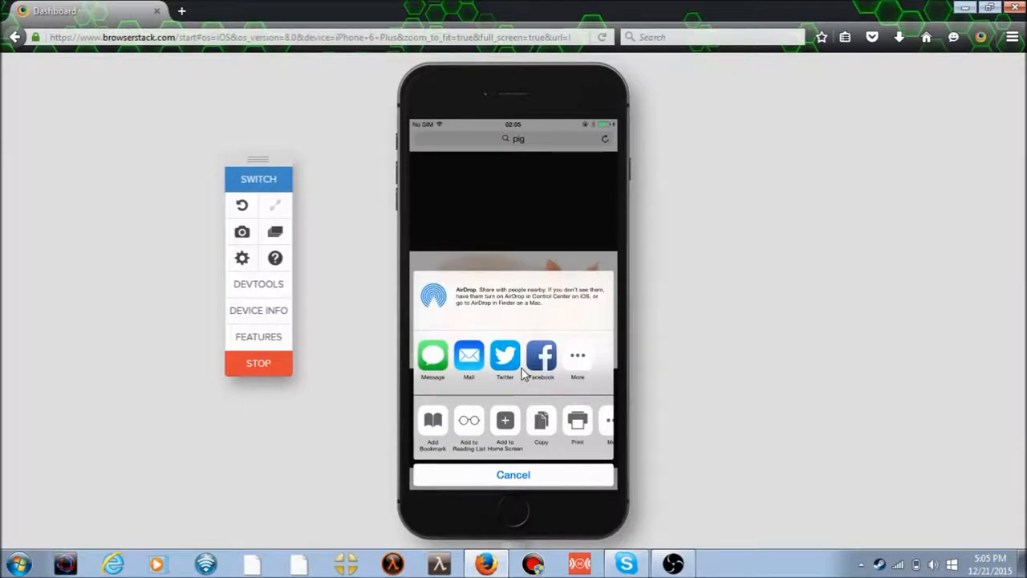
mouse_move(455, 433)
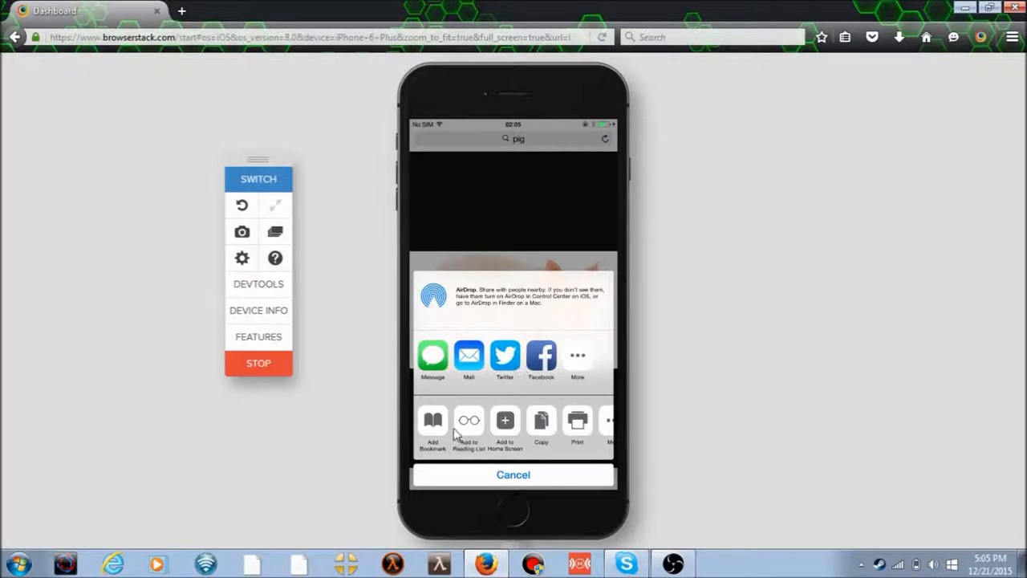
left_click(513, 475)
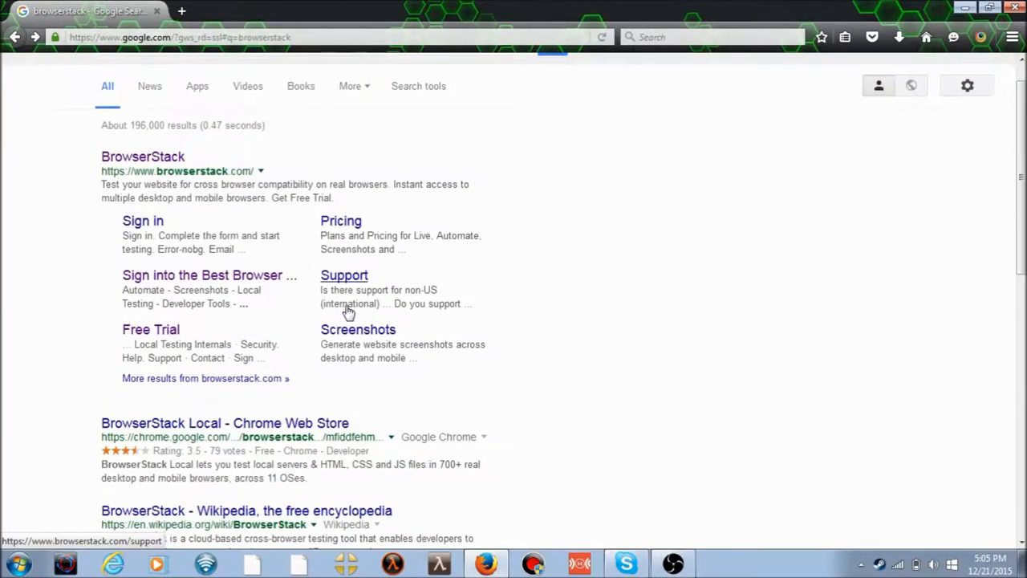
- Reopen the BrowserStack dashboard and start a Windows XP session with Firefox 42
left_click(142, 156)
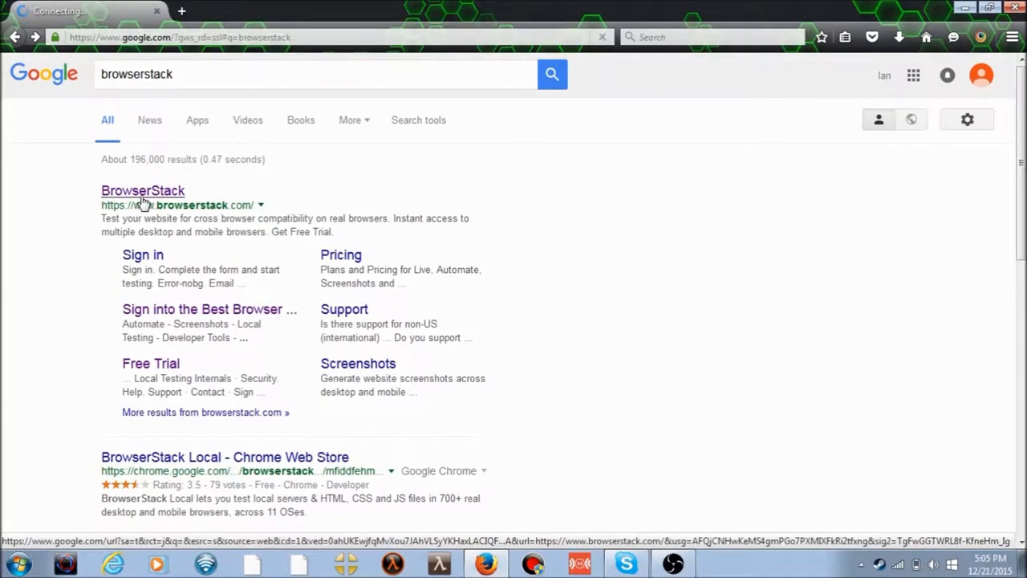
left_click(142, 191)
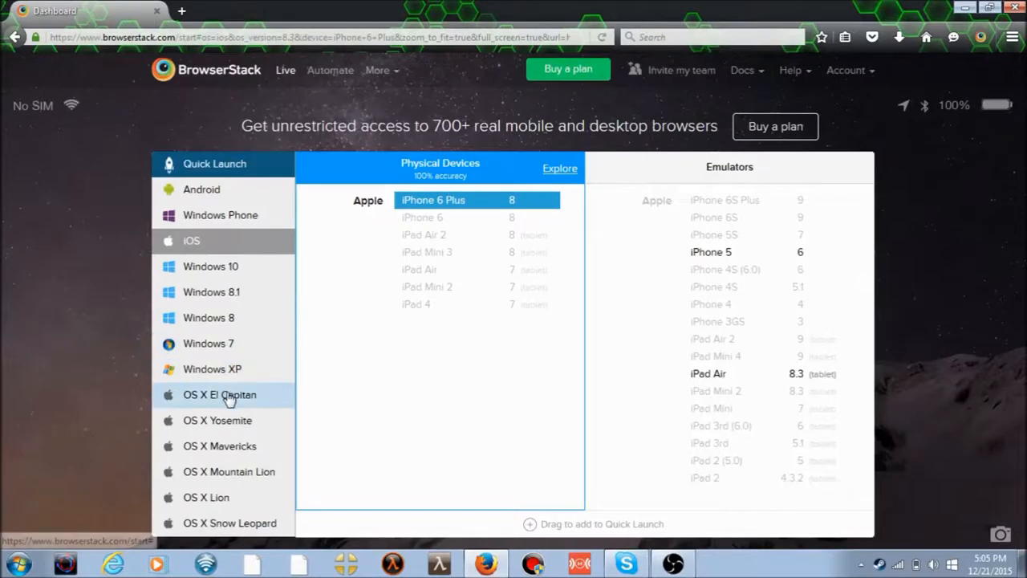
mouse_move(254, 506)
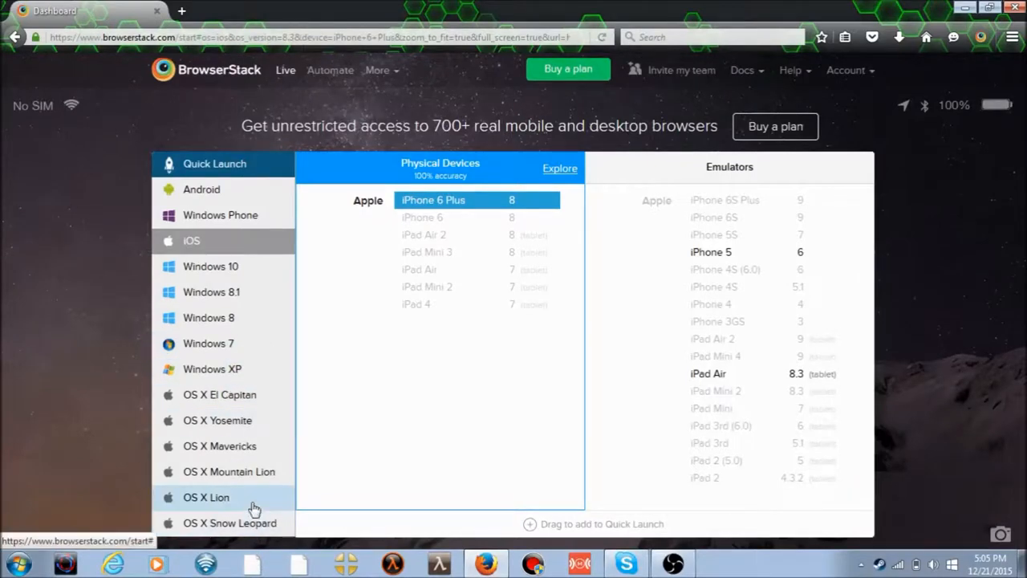
mouse_move(250, 332)
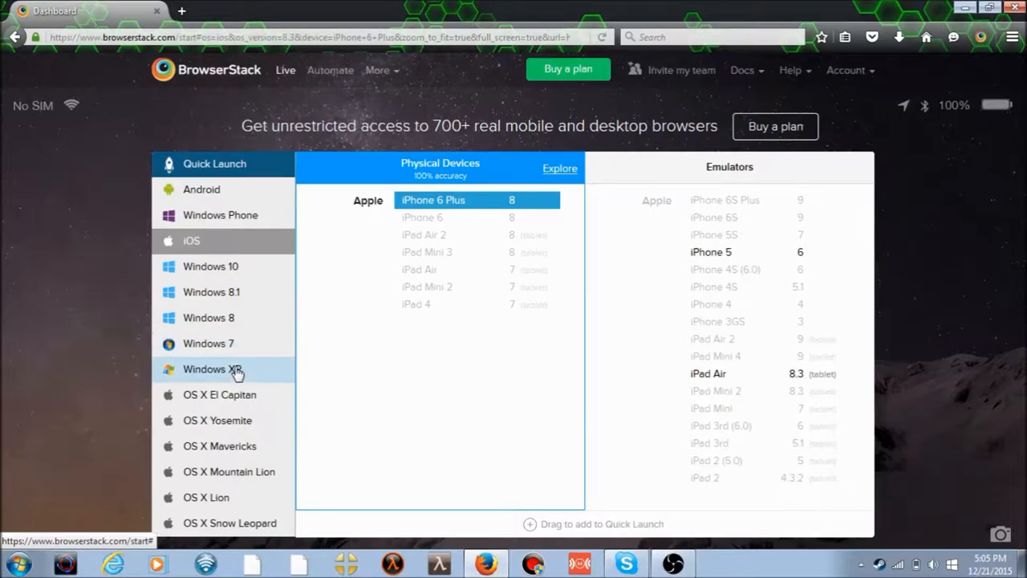
left_click(223, 369)
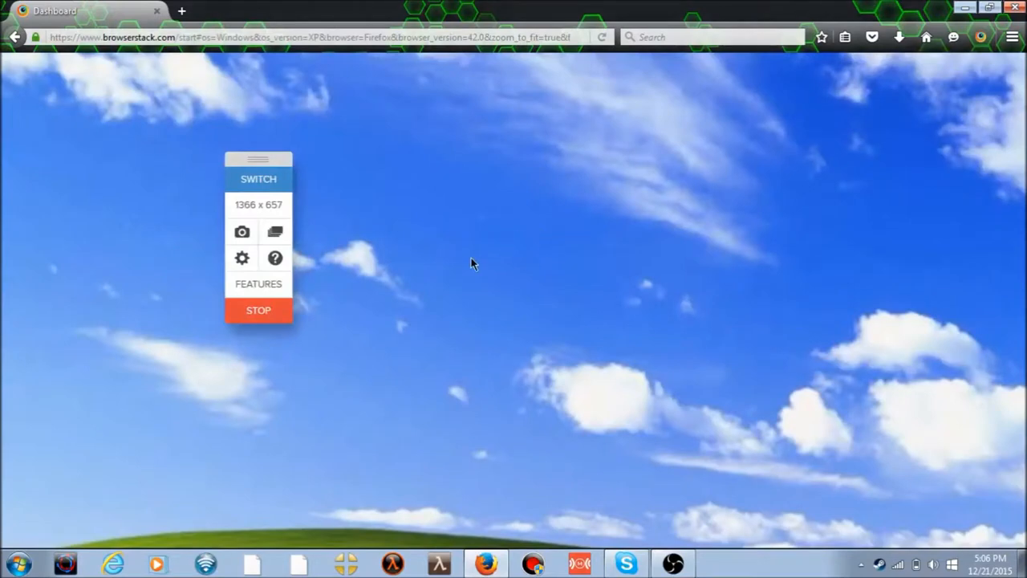
mouse_move(691, 375)
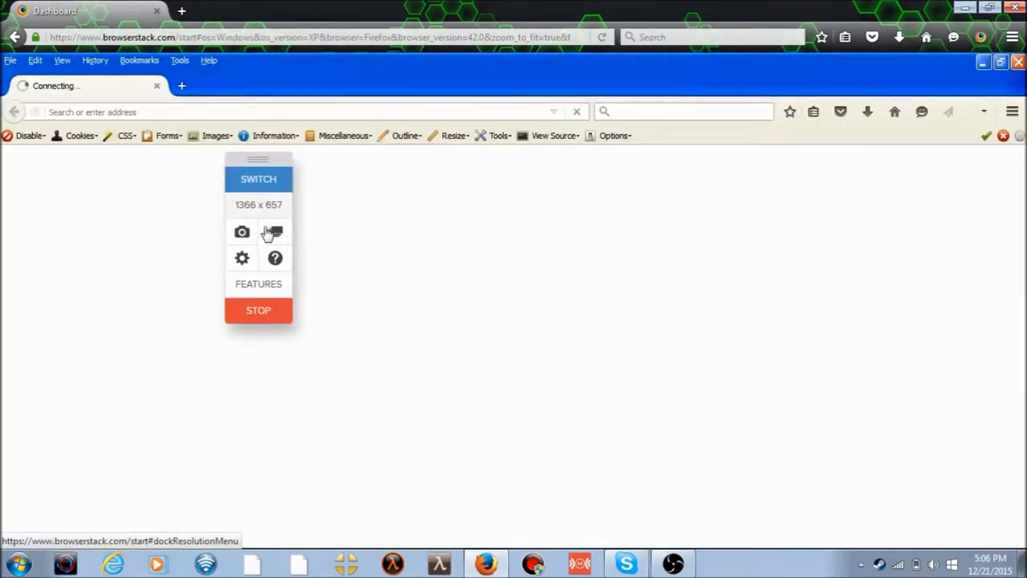
- Search Google for 'pig' in the remote XP Firefox and scroll the results
left_click(259, 283)
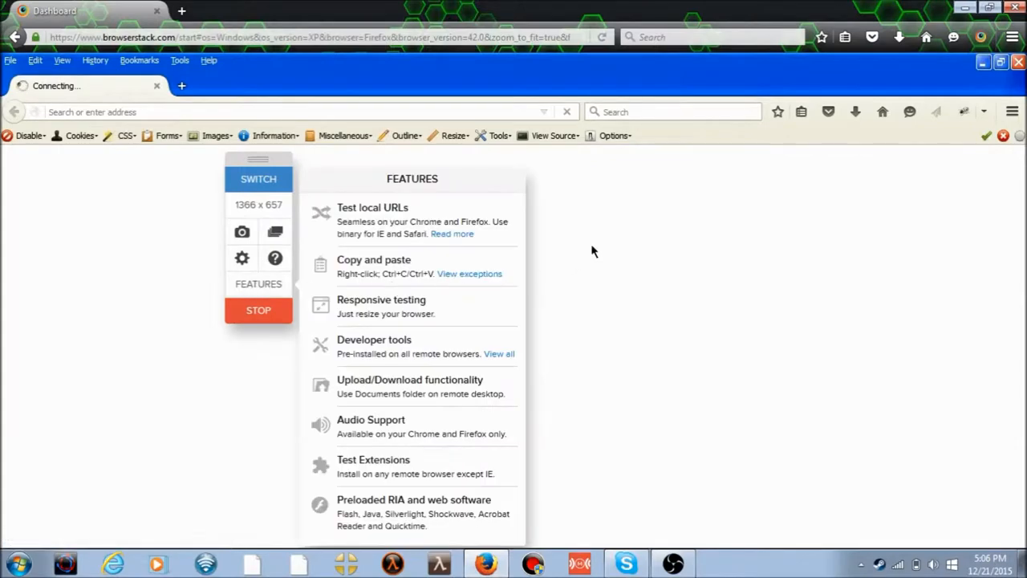
type("pig")
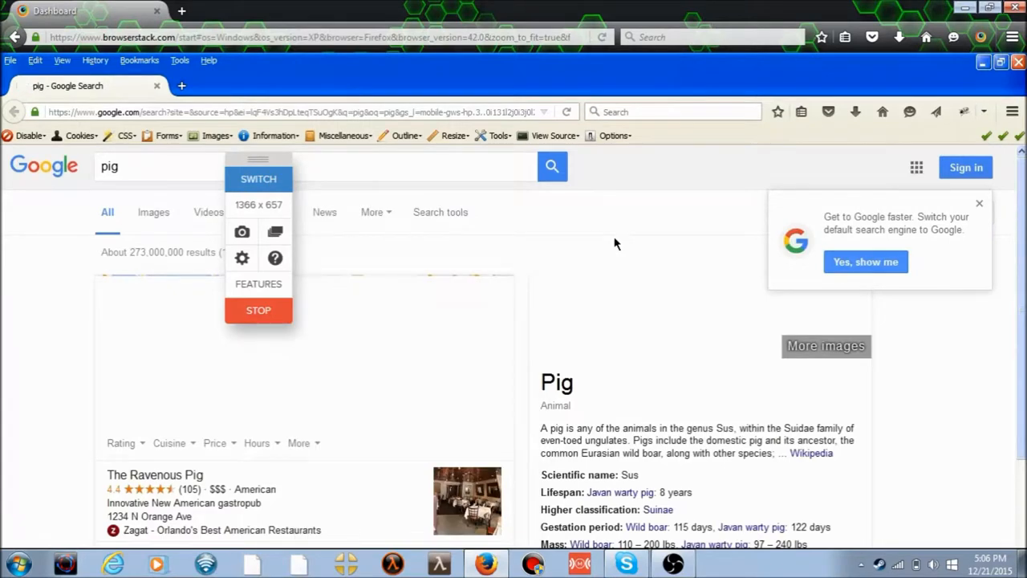
scroll("down", 3)
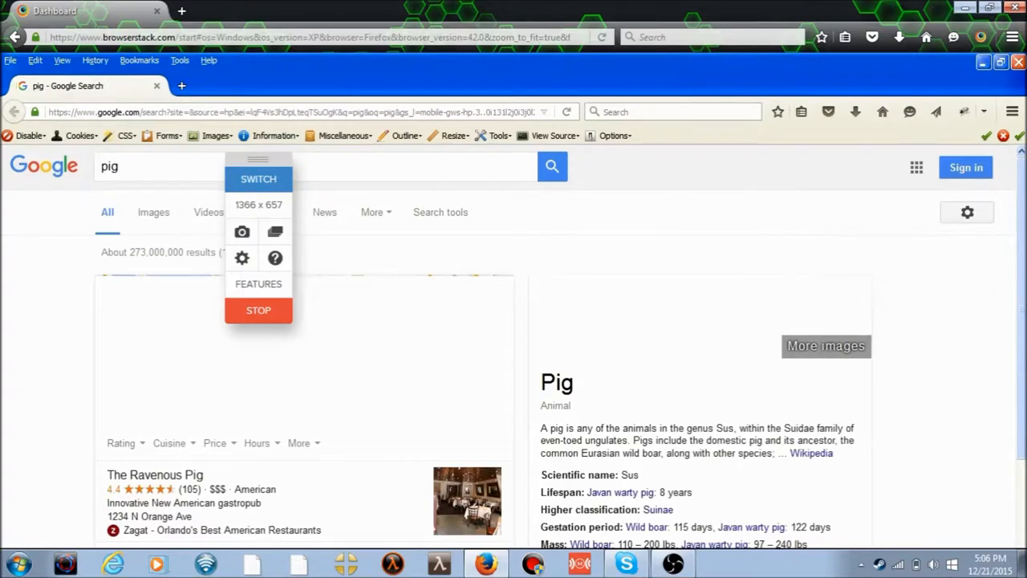
- Search Google for minecraft.net and open the official Minecraft site result
type("m")
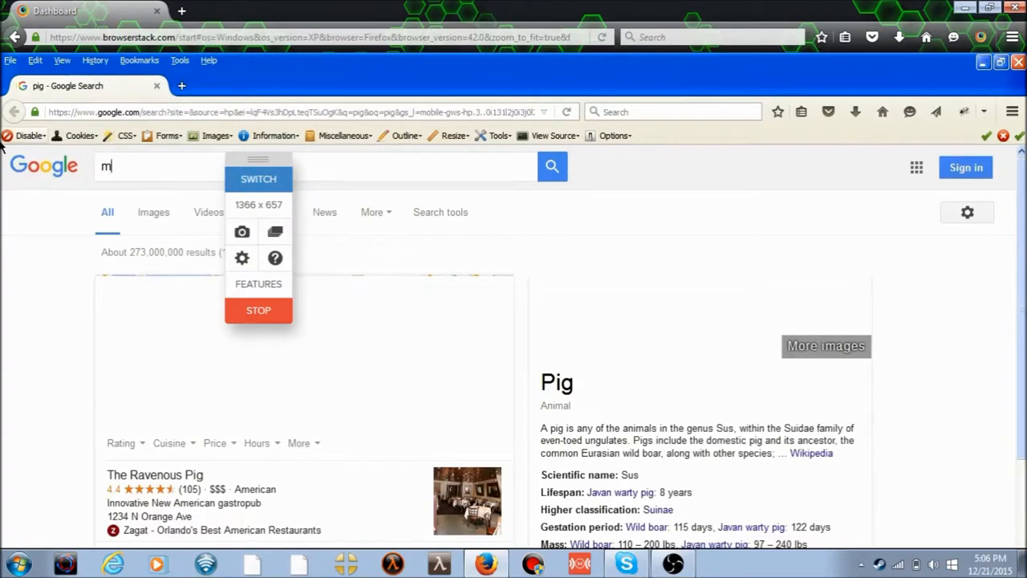
type("inecraft.net")
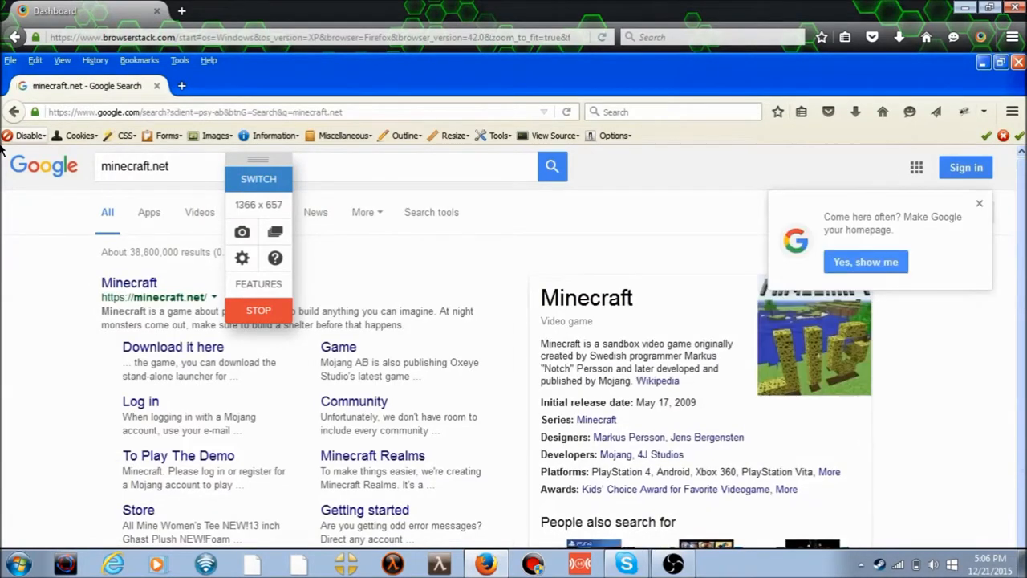
left_click(128, 283)
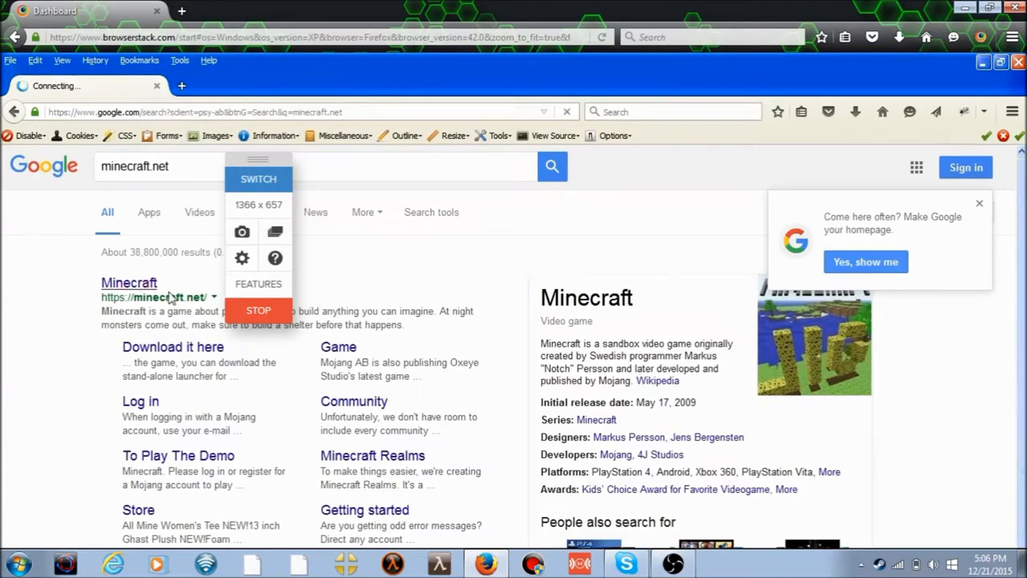
- Expand 'I Understand the Risks' on the untrusted warning and choose Add Exception for minecraft.net
left_click(129, 282)
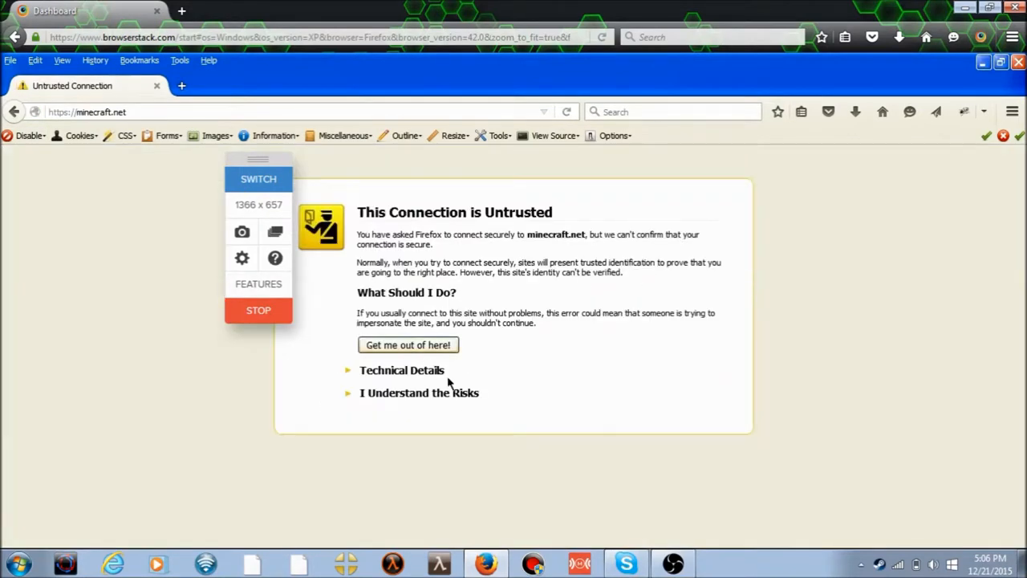
left_click(418, 392)
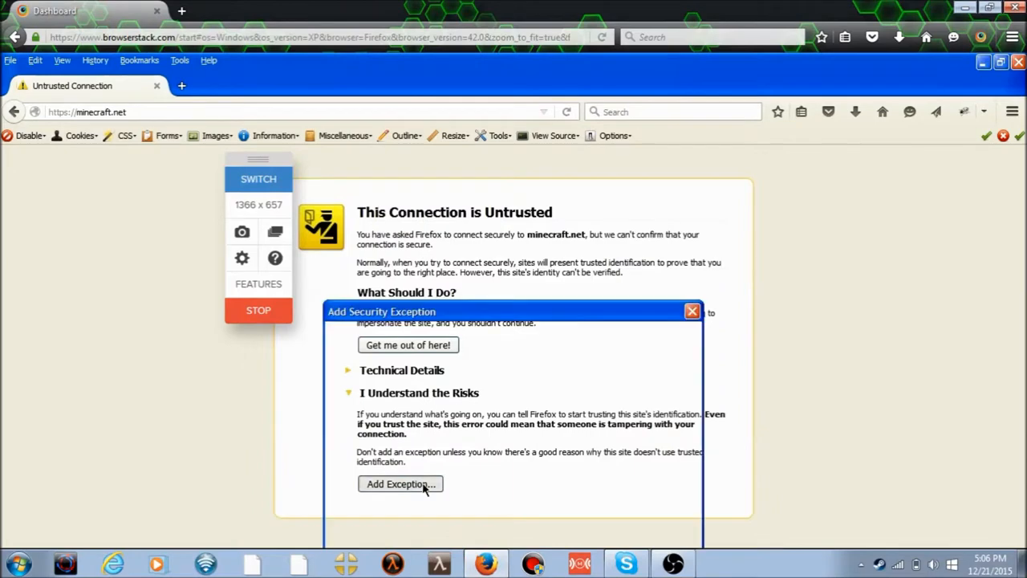
left_click(399, 484)
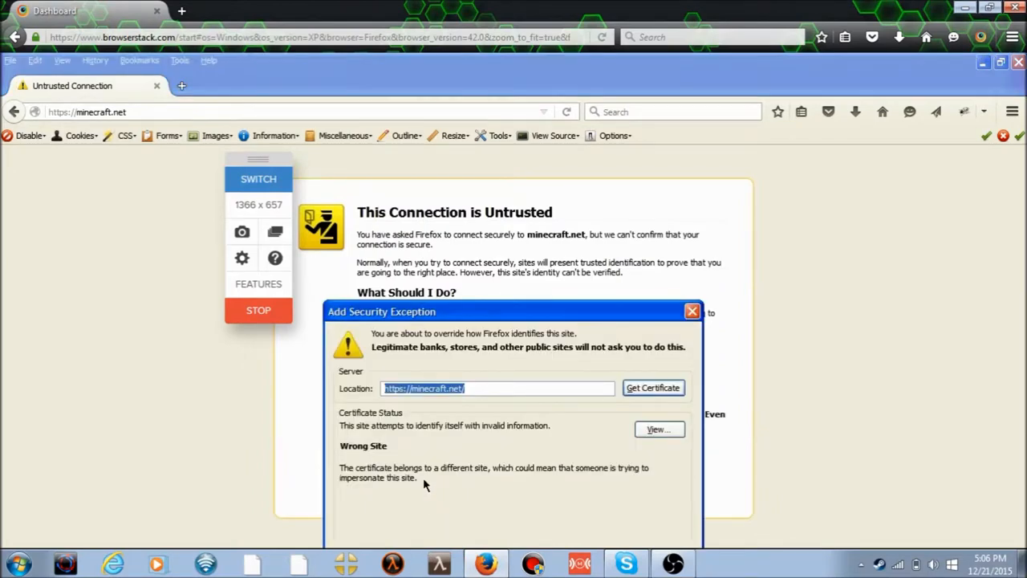